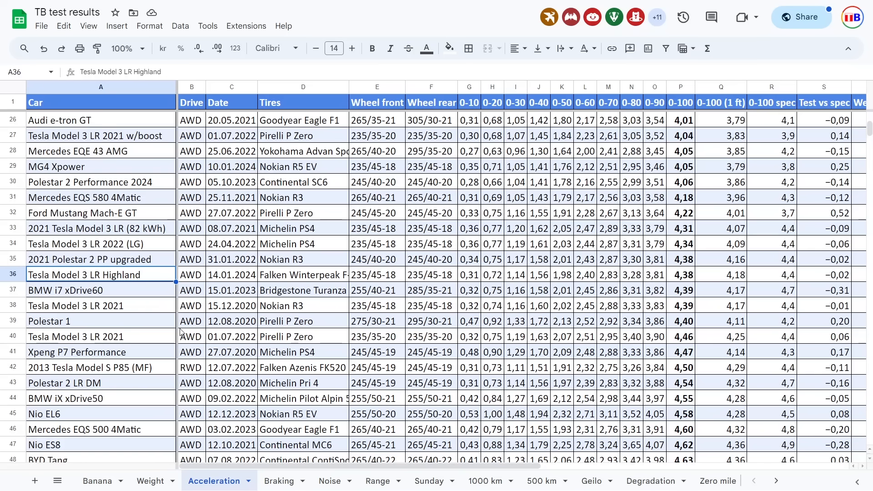
Review the Highland's 0-70, 0-90 and 0-100 times against the 2022 LR's spec time
click(608, 275)
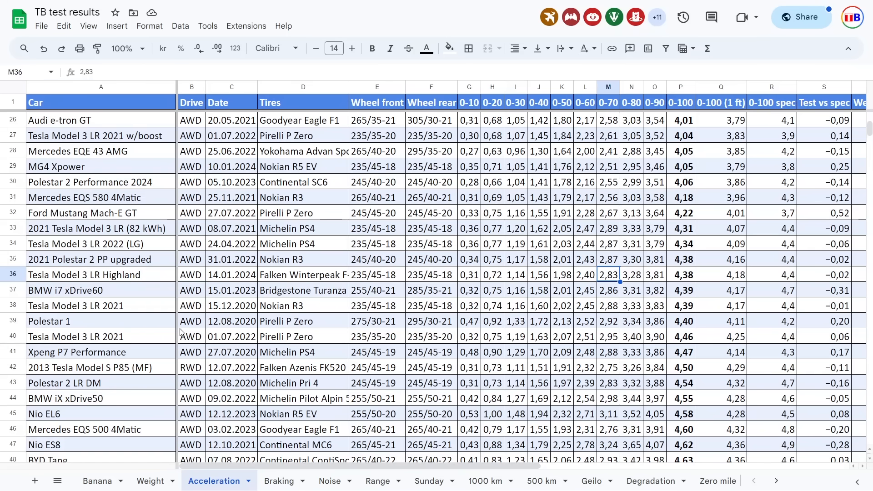
click(771, 274)
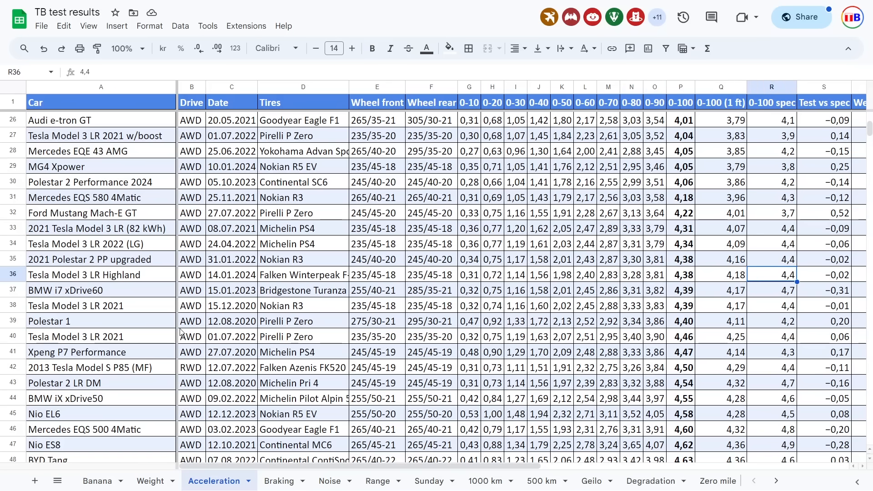
click(771, 244)
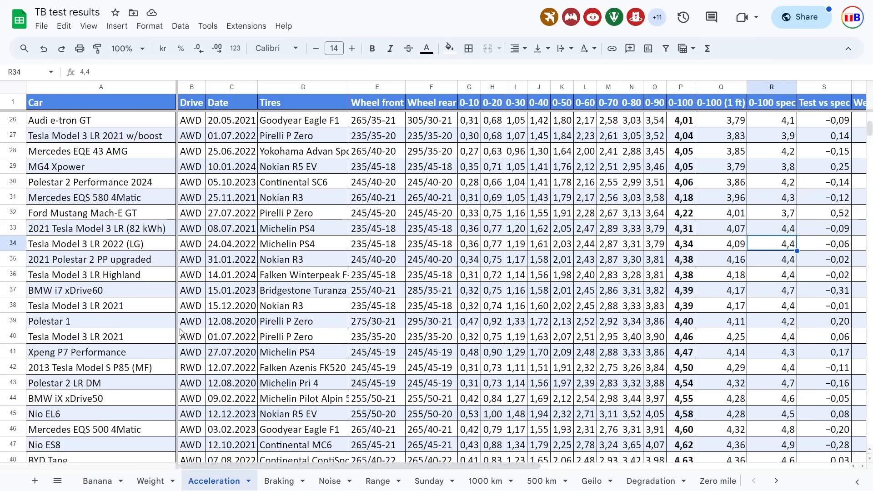
click(681, 275)
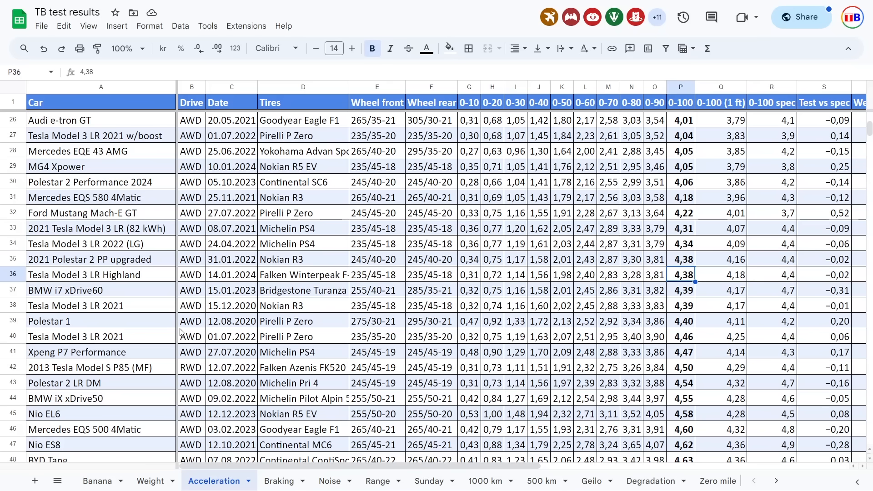
click(655, 275)
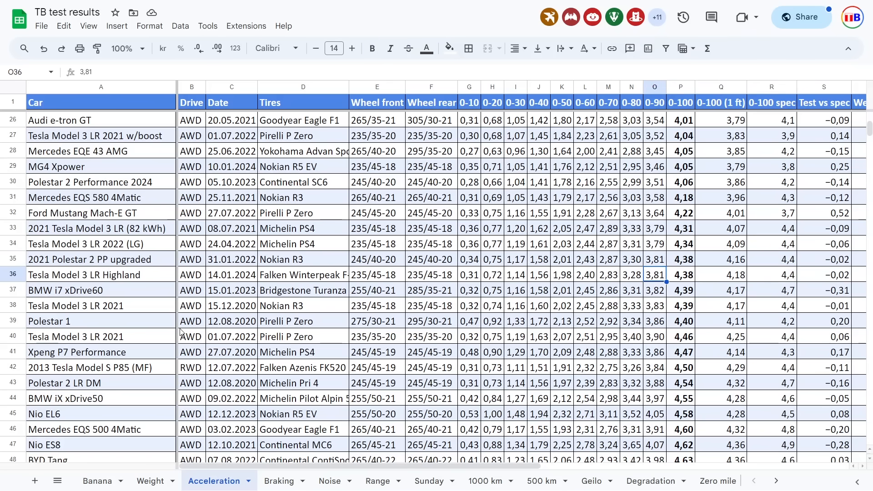
Compare the 2022 LR's Michelin PS4 tires with the Highland's Falken Winterpeak tires, drive type and horsepower
click(303, 244)
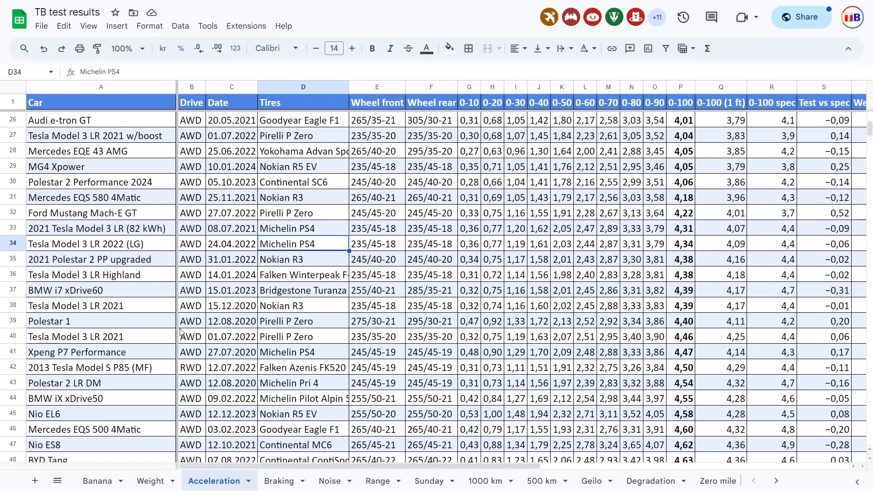
click(303, 274)
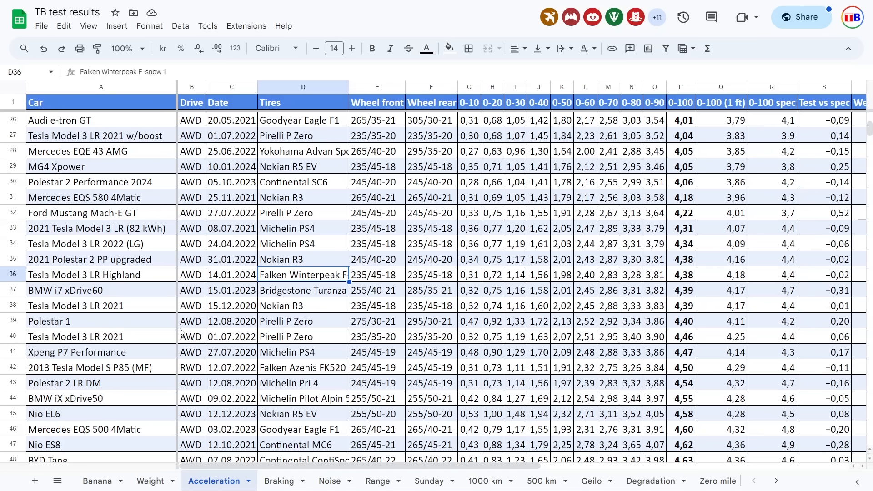
click(190, 274)
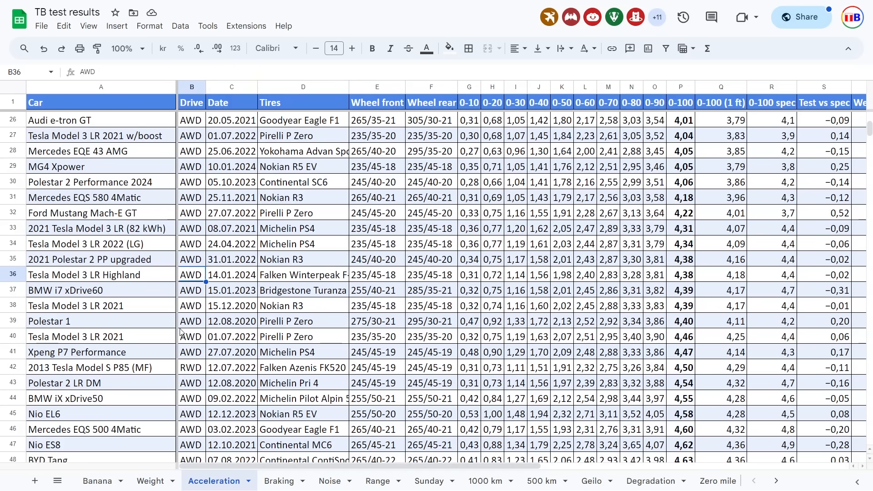
click(100, 274)
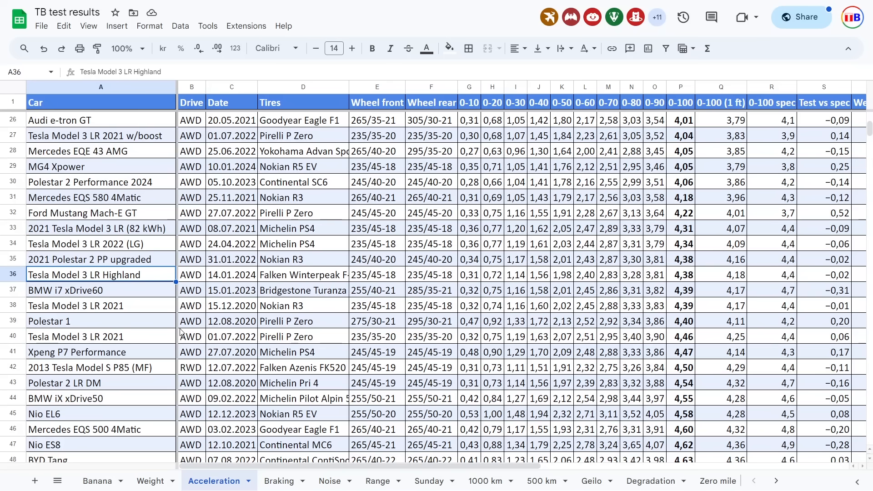
click(303, 274)
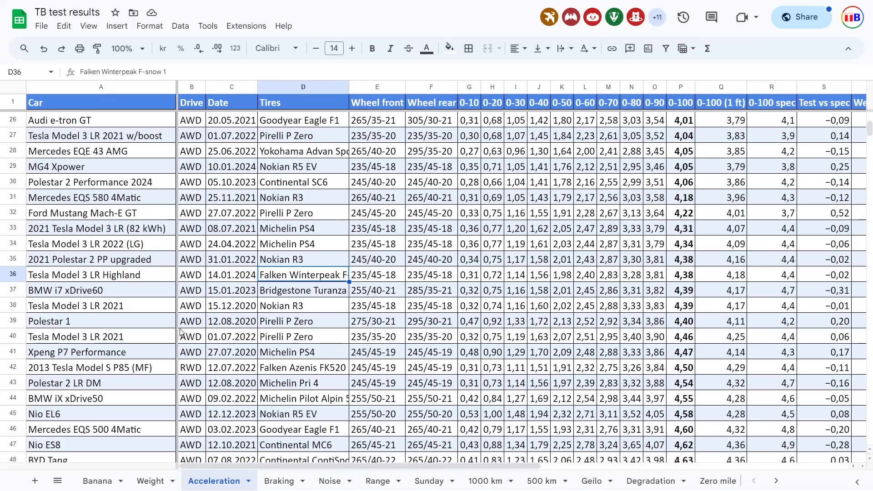
click(680, 275)
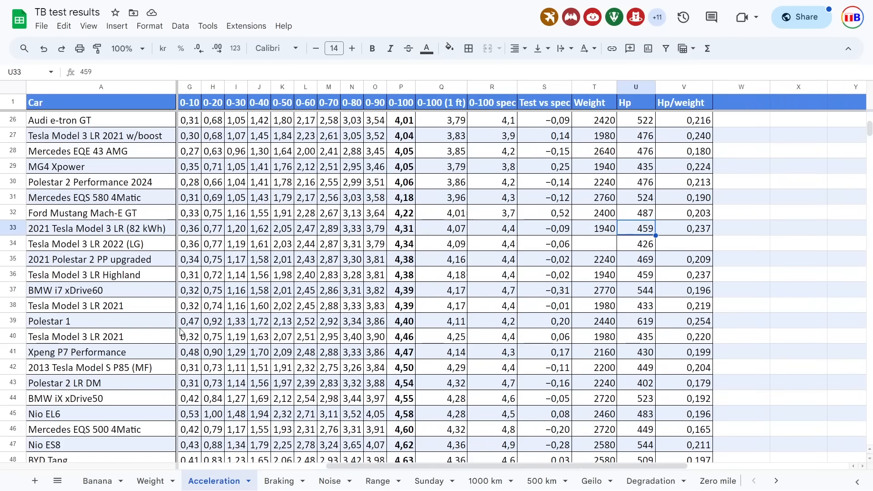
click(594, 273)
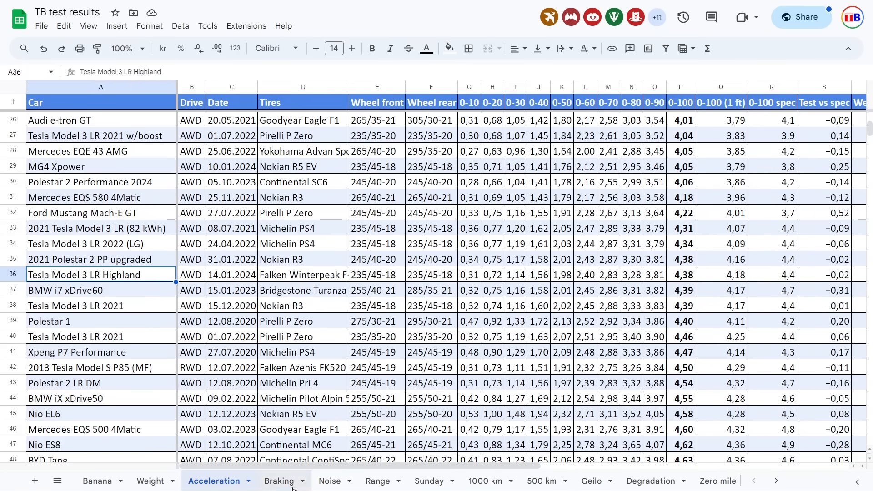
Review the Highland's braking surface, temperature and distance on the Braking sheet, then move to Noise
click(279, 480)
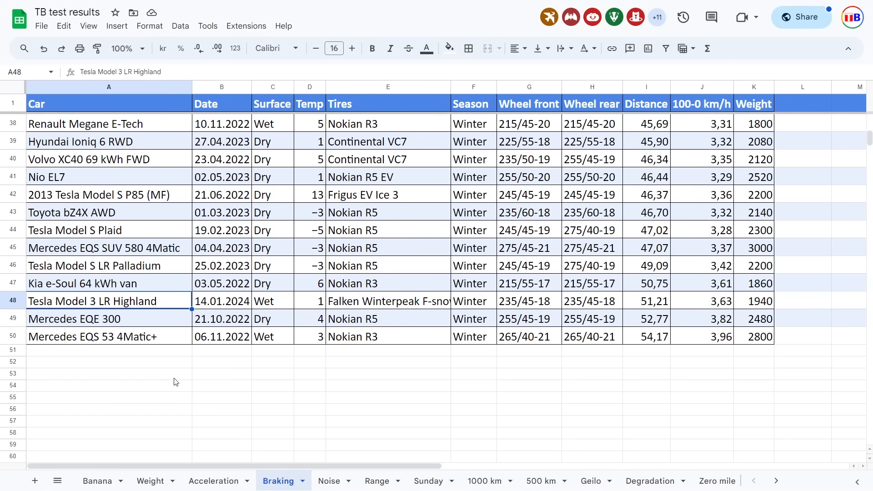
click(272, 301)
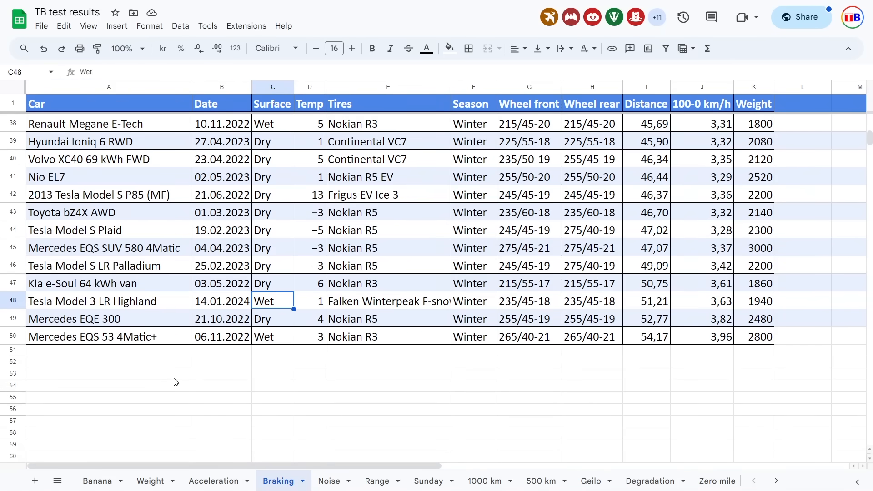
click(310, 301)
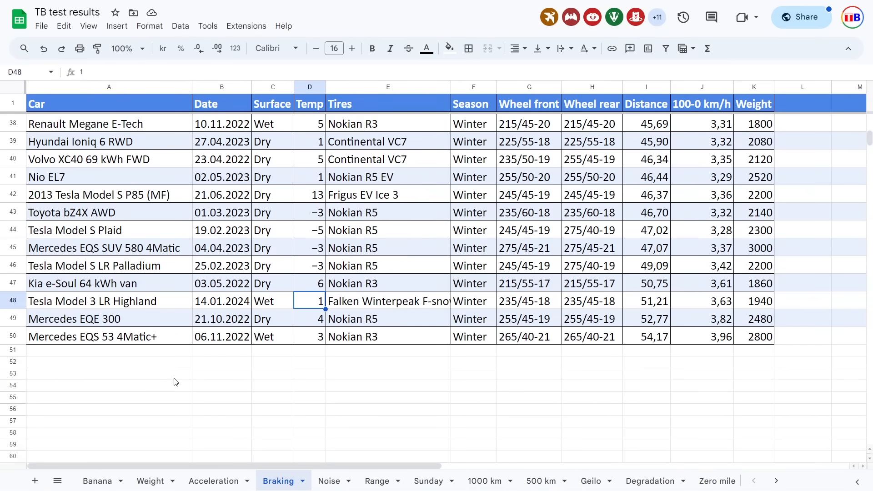
click(646, 301)
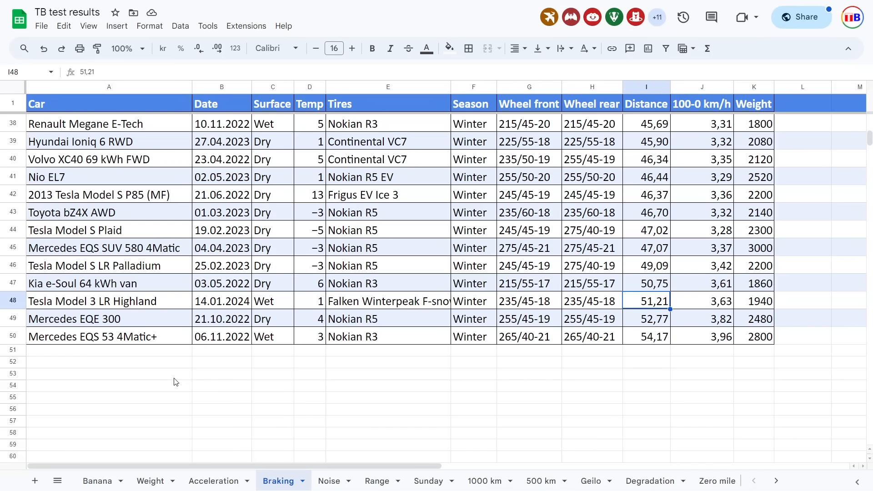
click(109, 301)
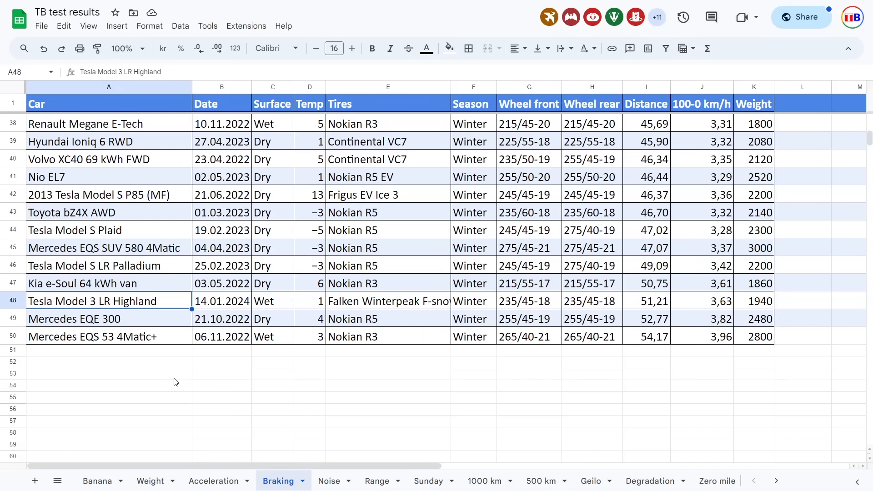
click(329, 482)
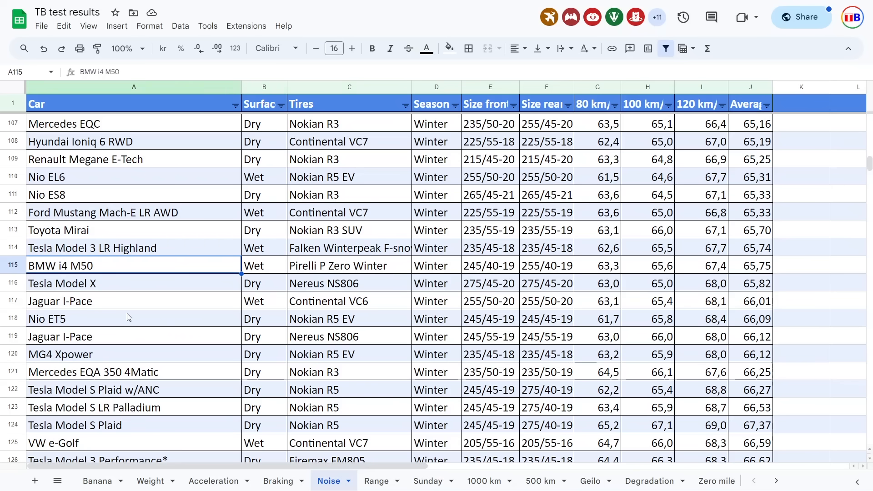
click(350, 266)
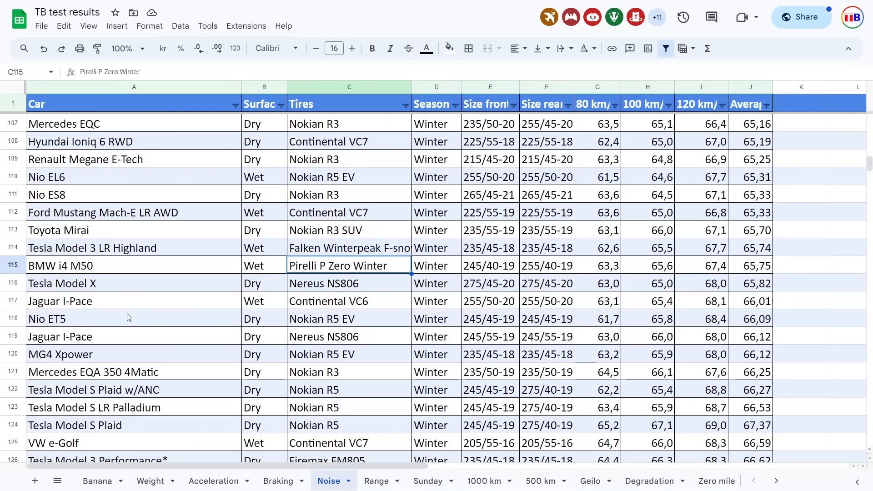
click(350, 230)
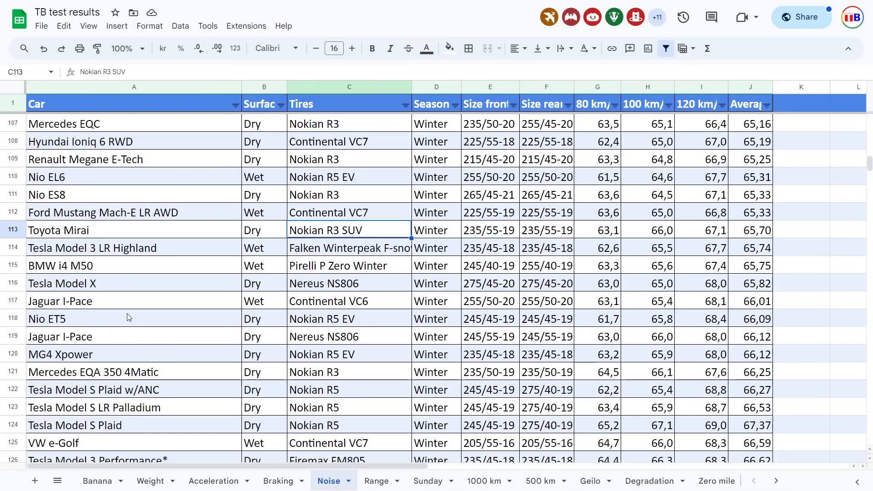
click(350, 266)
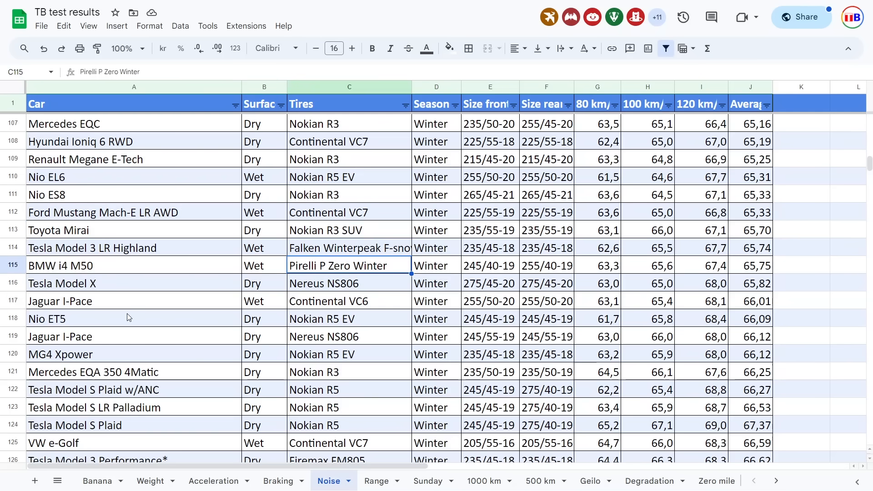
click(349, 301)
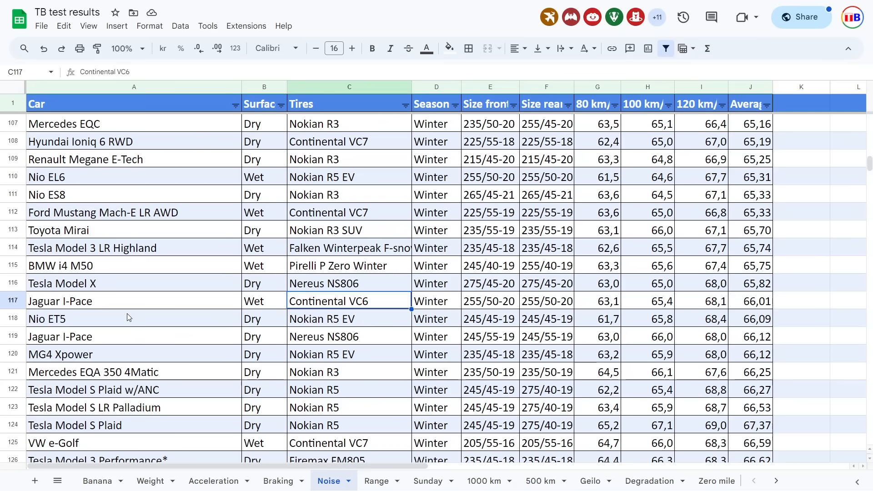
click(349, 318)
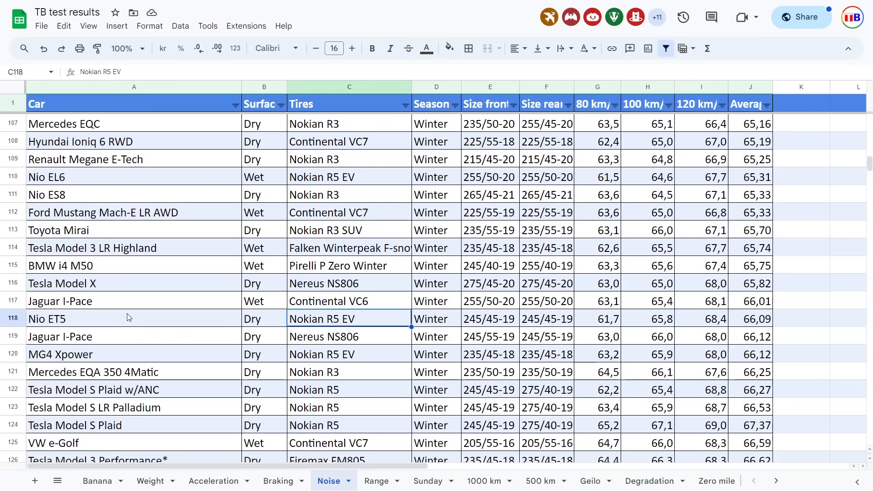
click(349, 247)
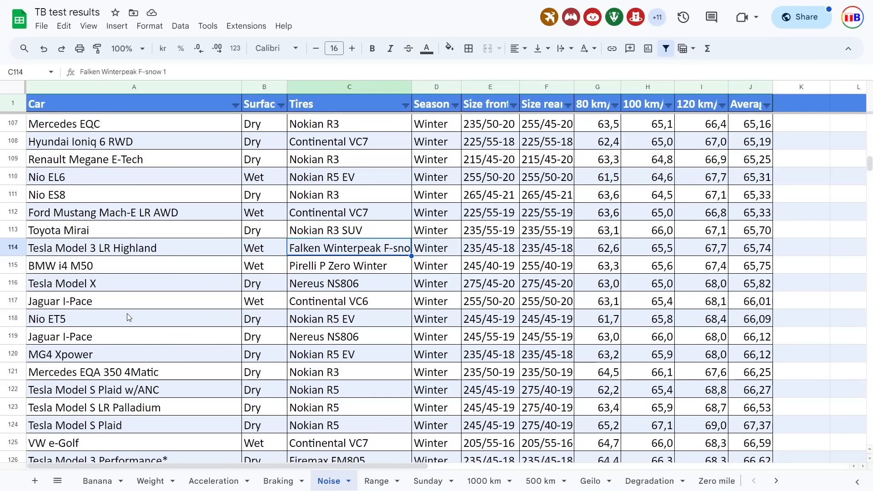
click(349, 318)
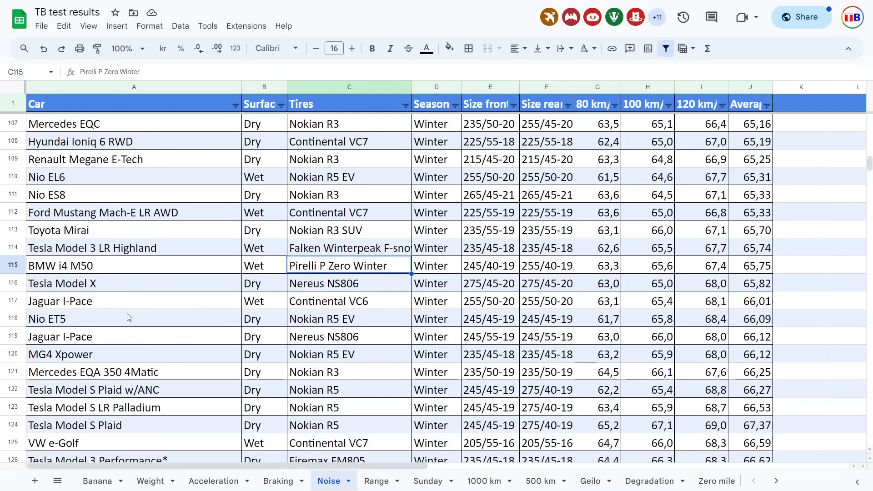
click(264, 247)
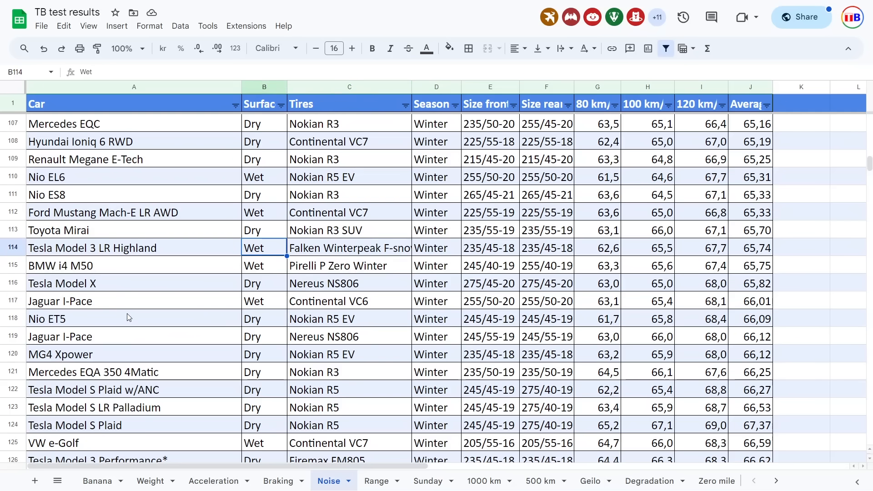
click(436, 248)
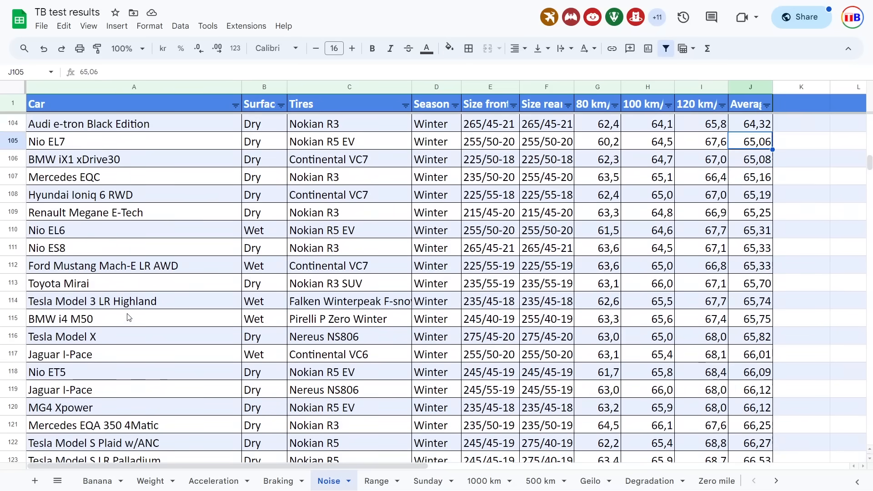
scroll(up, 3)
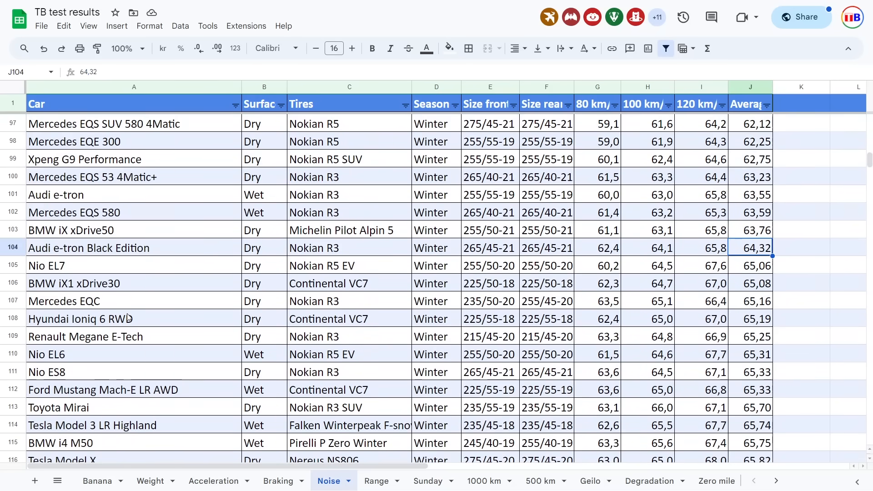
click(751, 337)
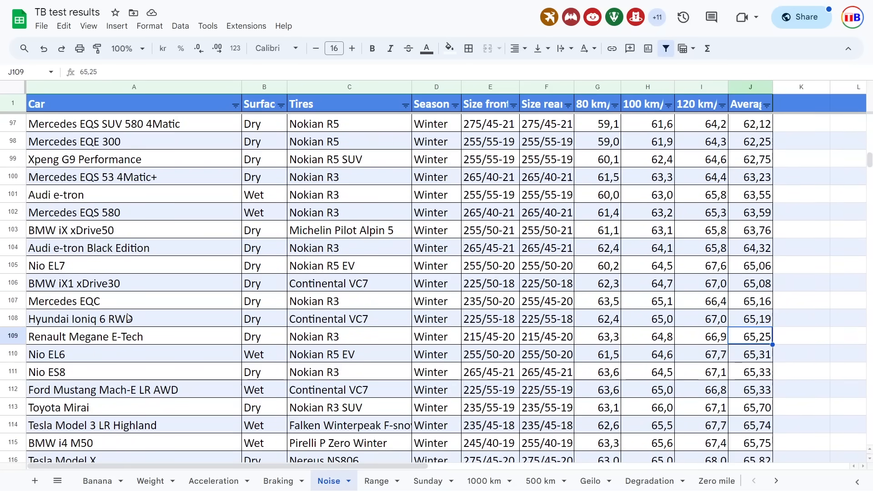
click(648, 247)
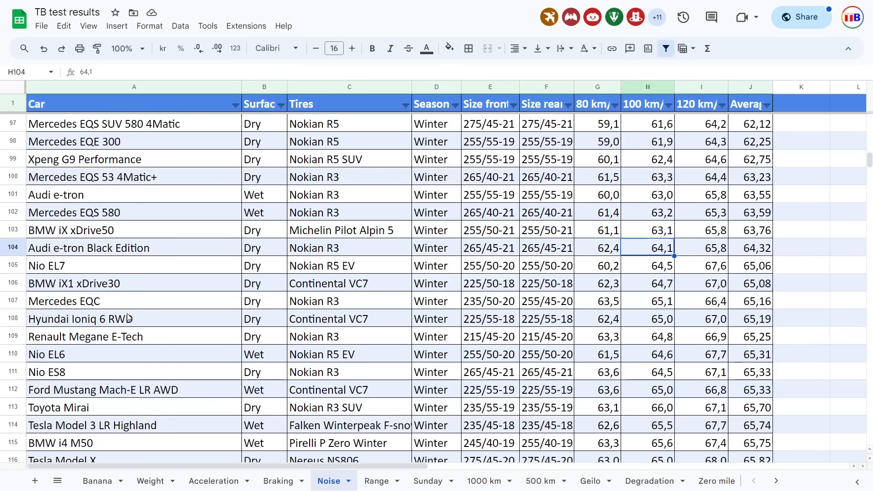
click(134, 247)
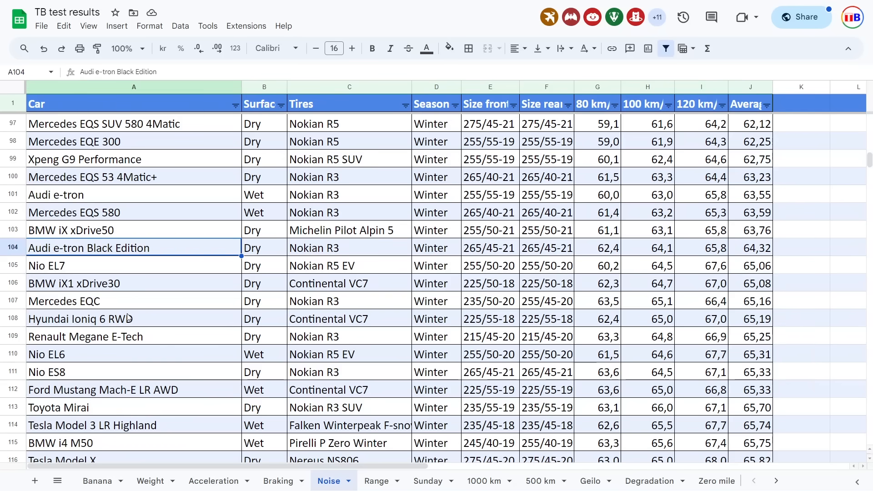
scroll(down, 3)
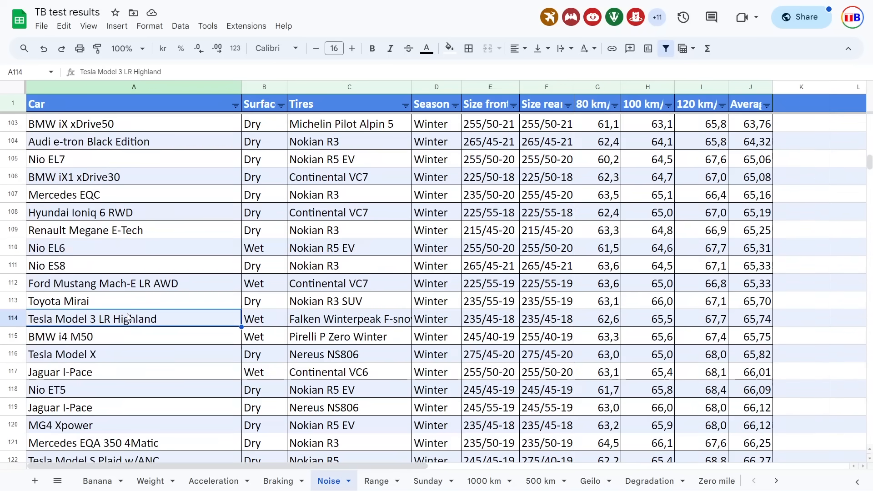
click(350, 318)
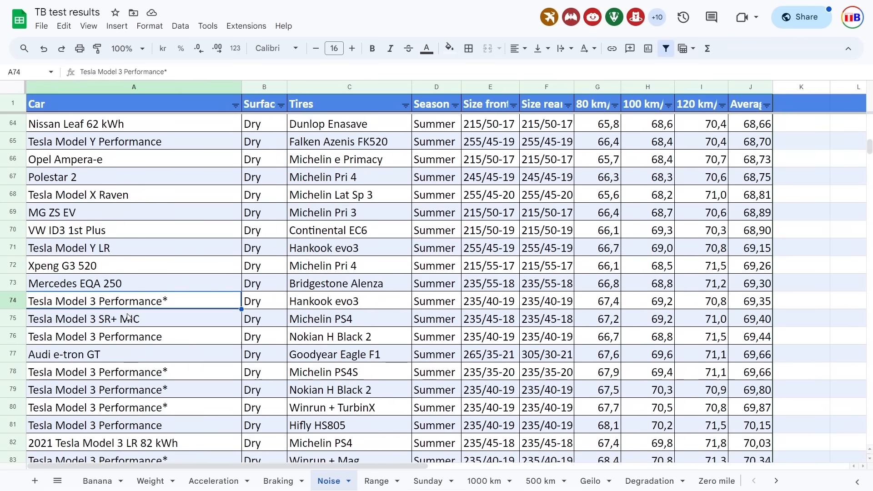
scroll(down, 3)
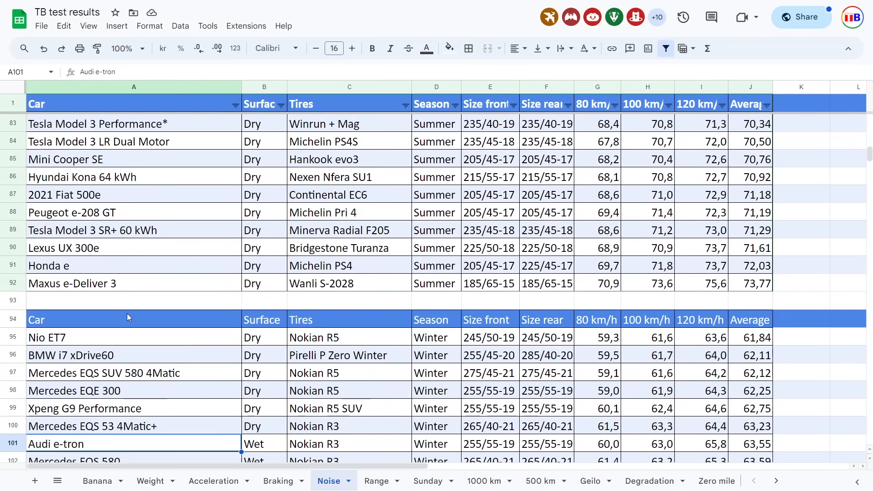
scroll(down, 3)
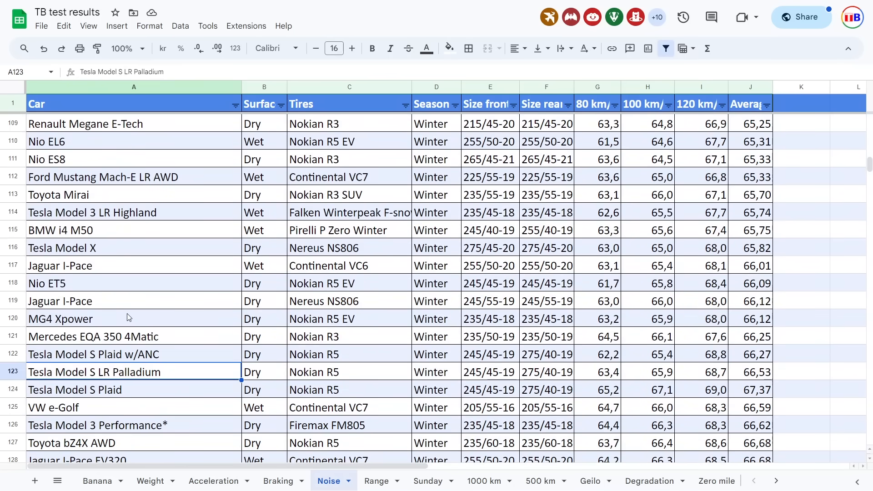
click(133, 354)
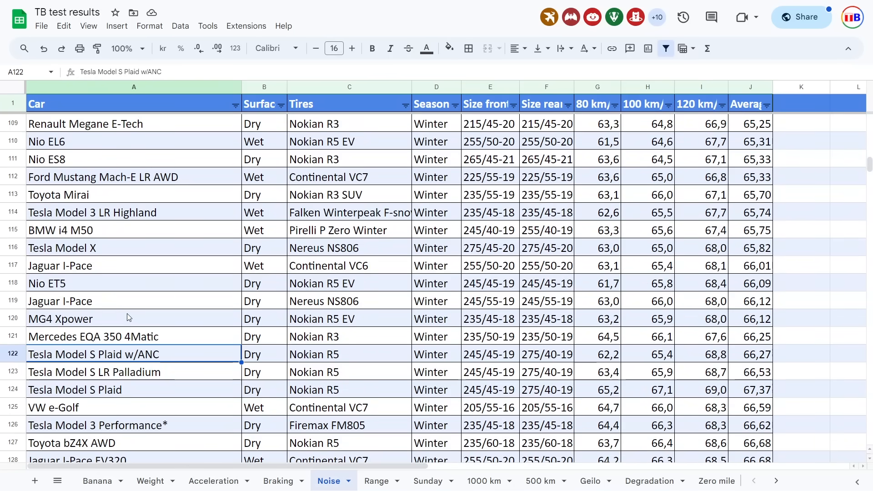
click(436, 354)
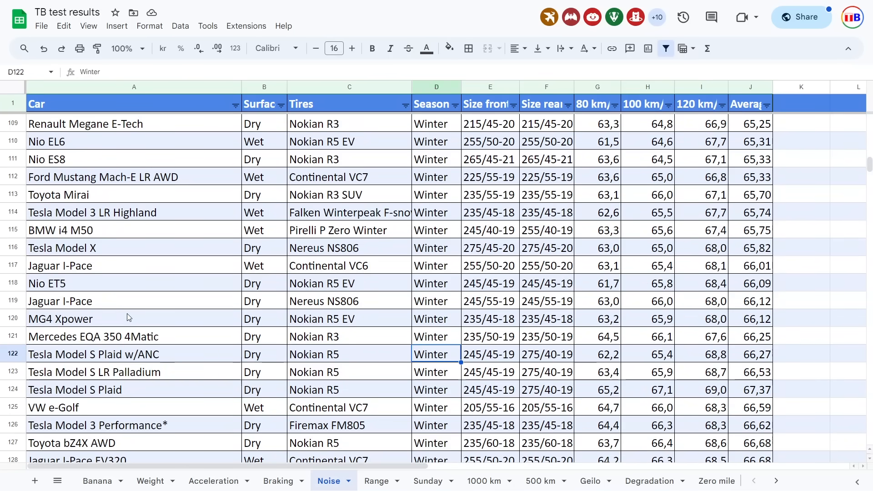
click(701, 354)
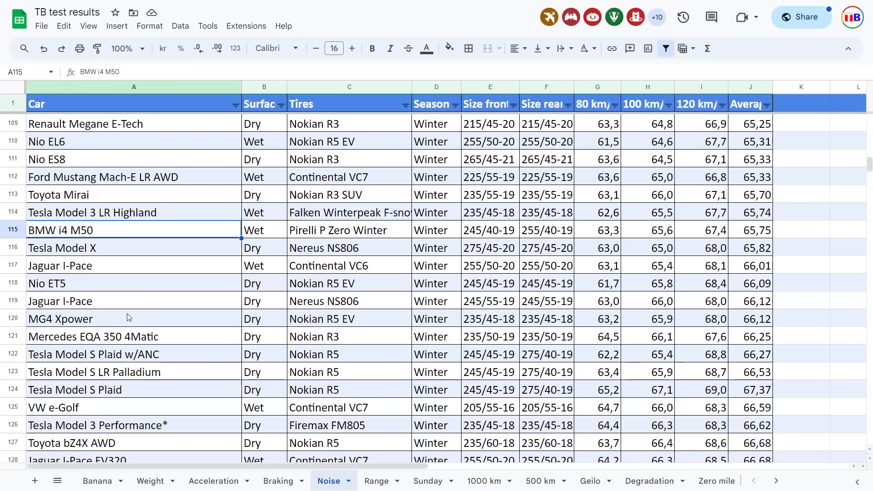
click(133, 212)
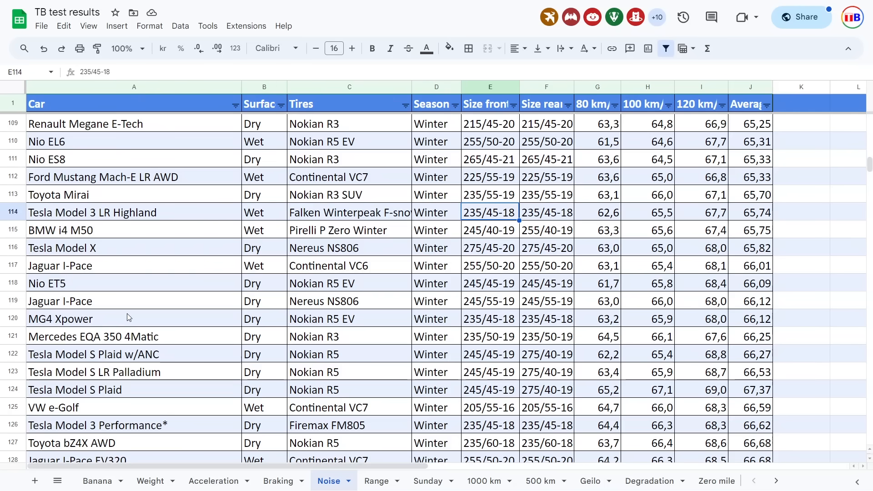
click(134, 212)
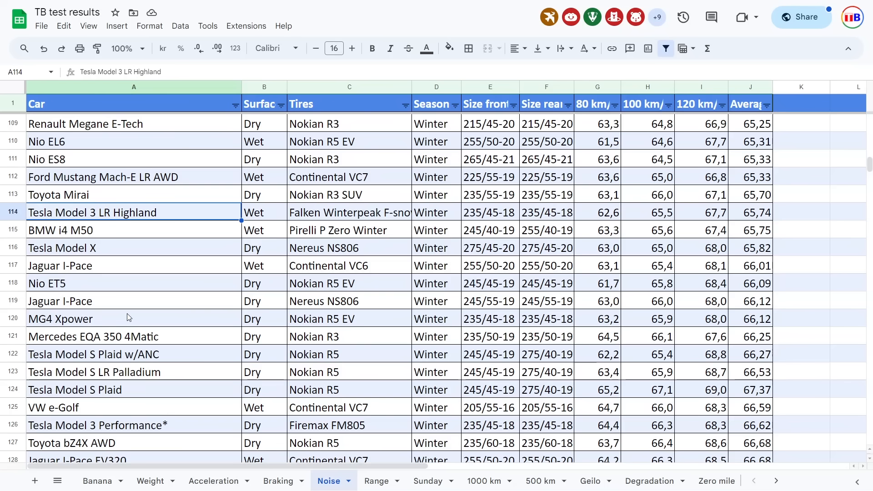
click(61, 318)
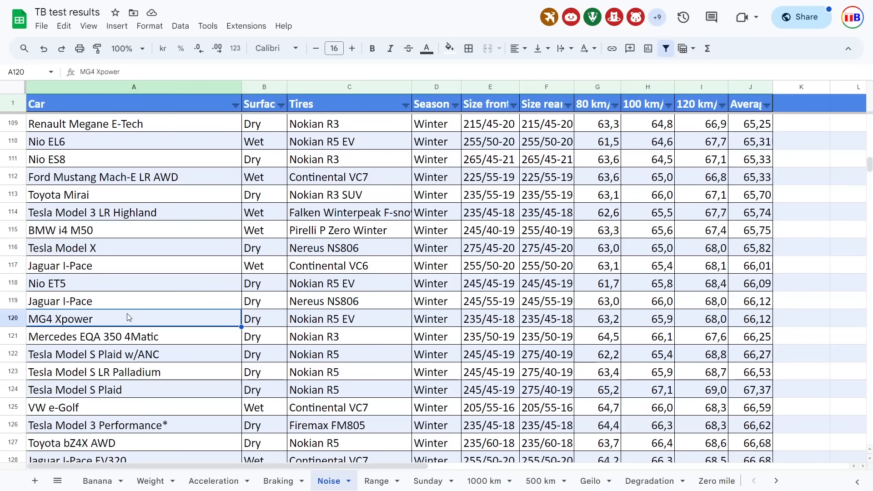
scroll(down, 3)
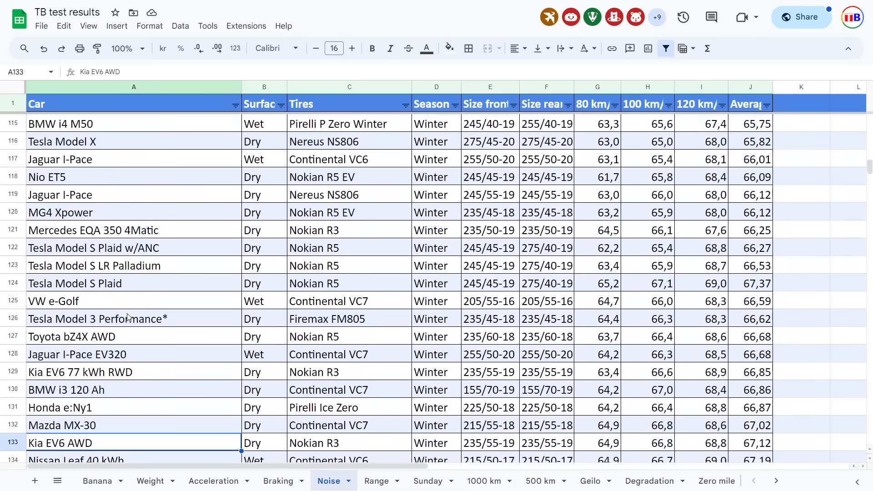
scroll(down, 3)
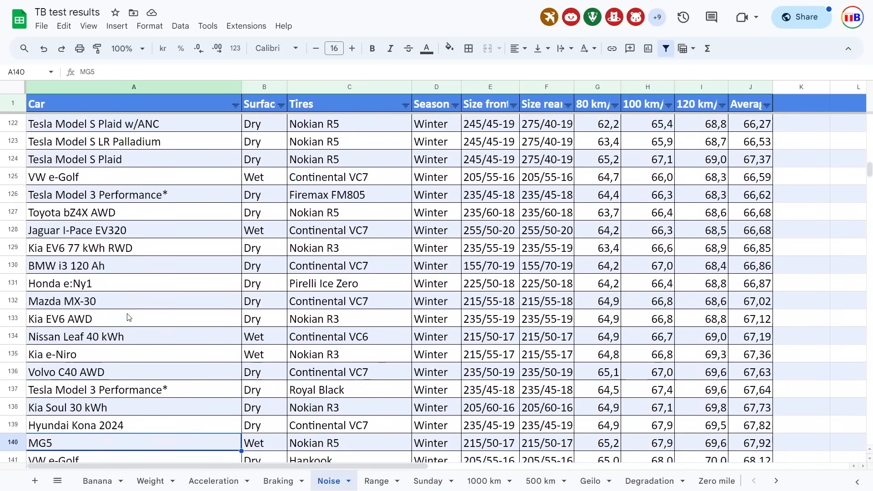
scroll(down, 3)
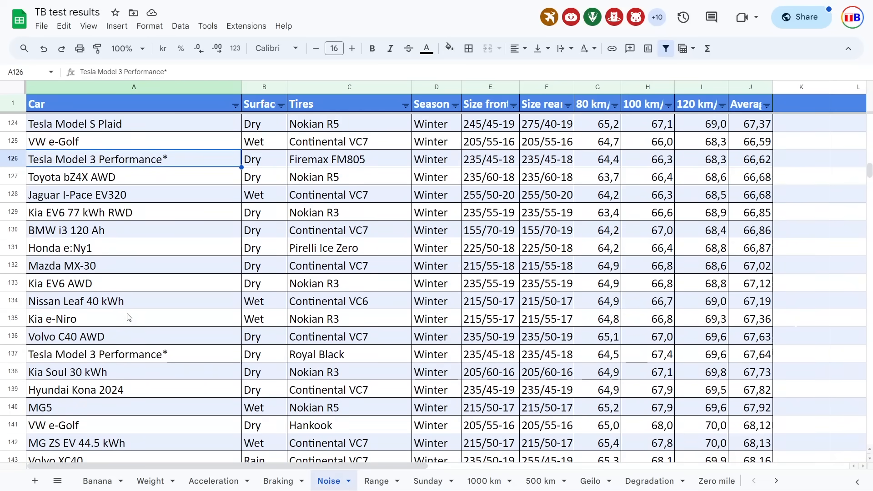
scroll(up, 3)
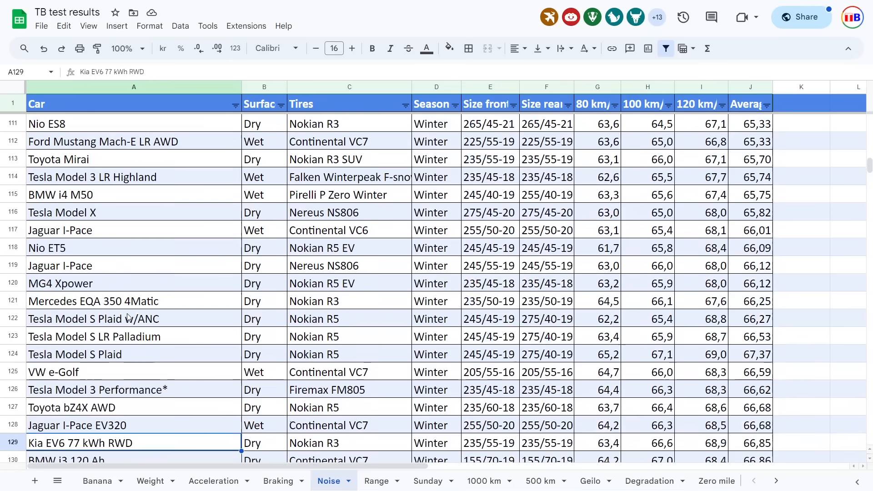
scroll(down, 3)
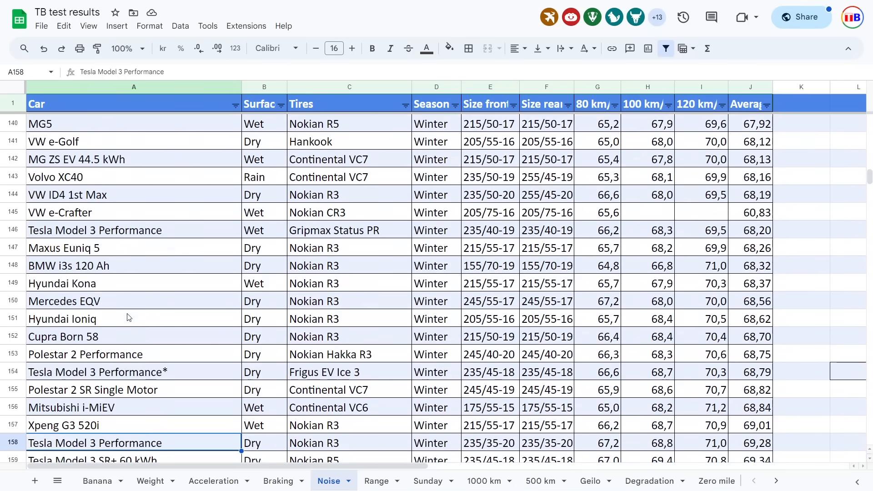
scroll(down, 3)
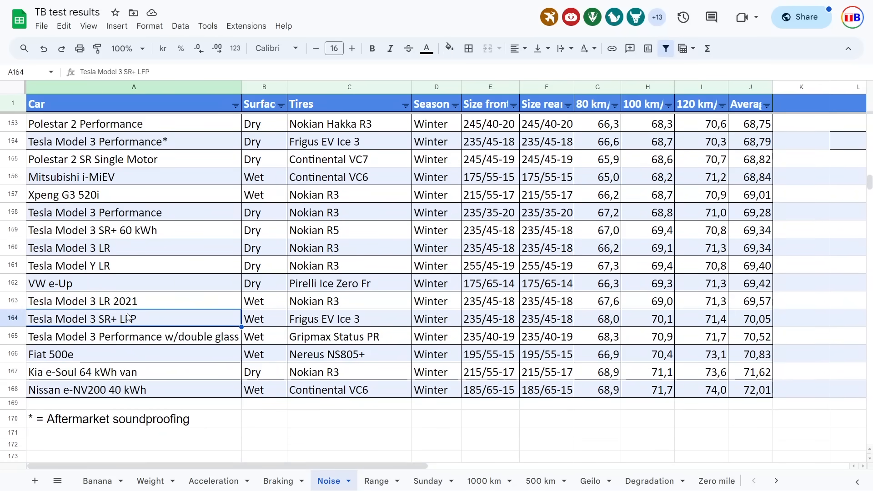
click(83, 301)
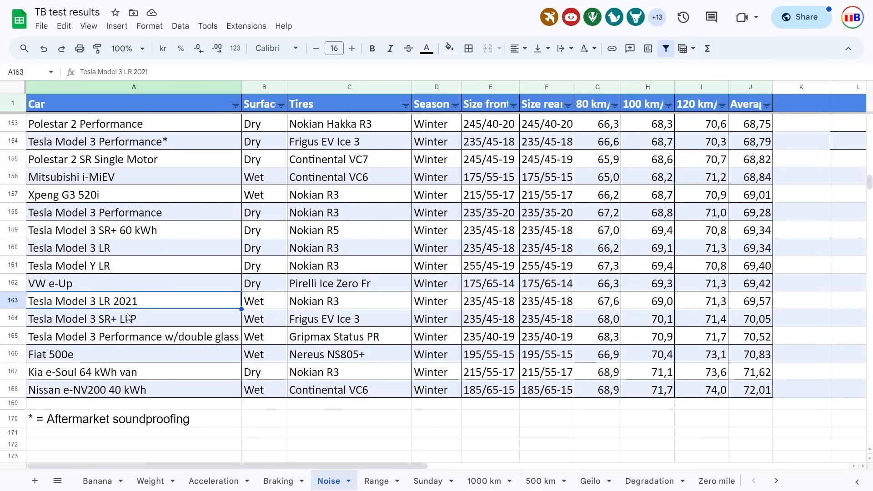
click(701, 301)
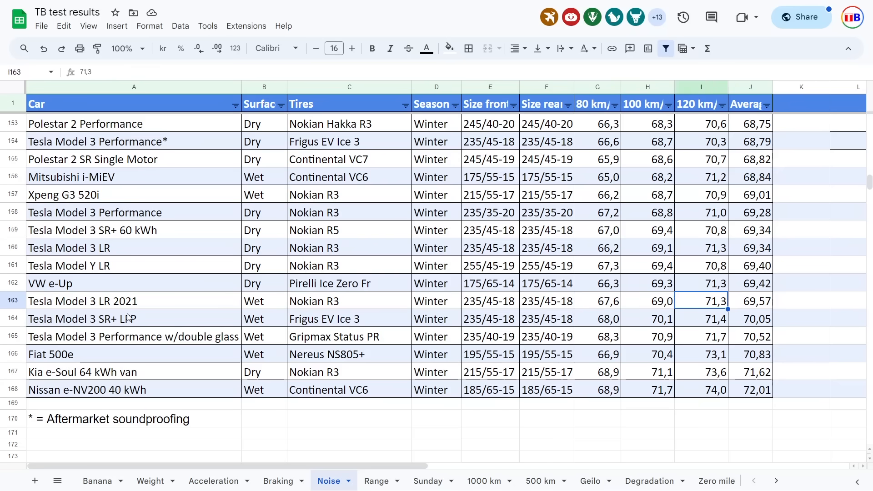